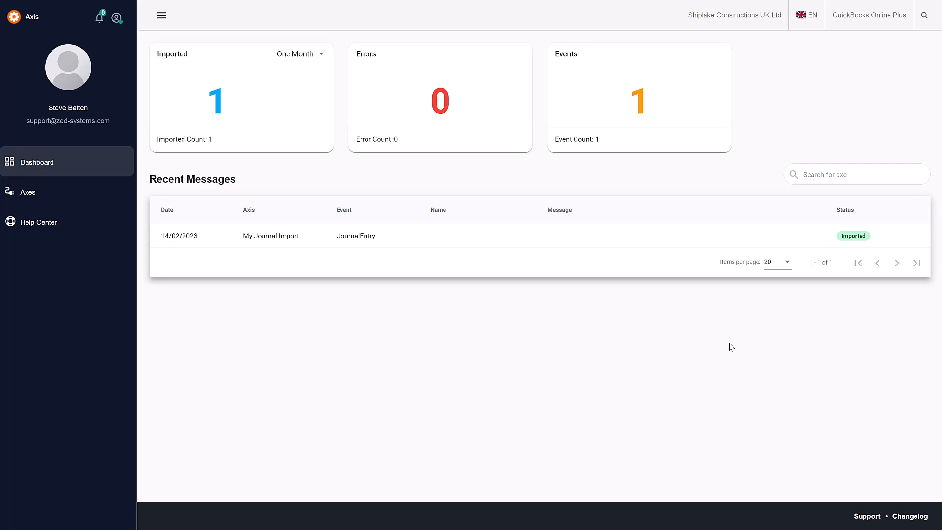
pyautogui.moveTo(172, 286)
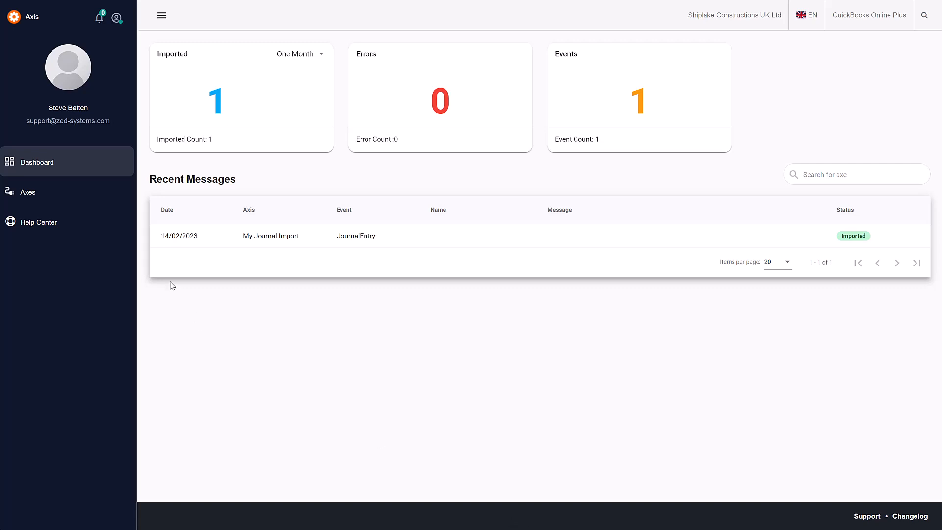
# From the Axes list, create a new axe named 'My JE Import' with File Upload as its source.
pyautogui.click(28, 191)
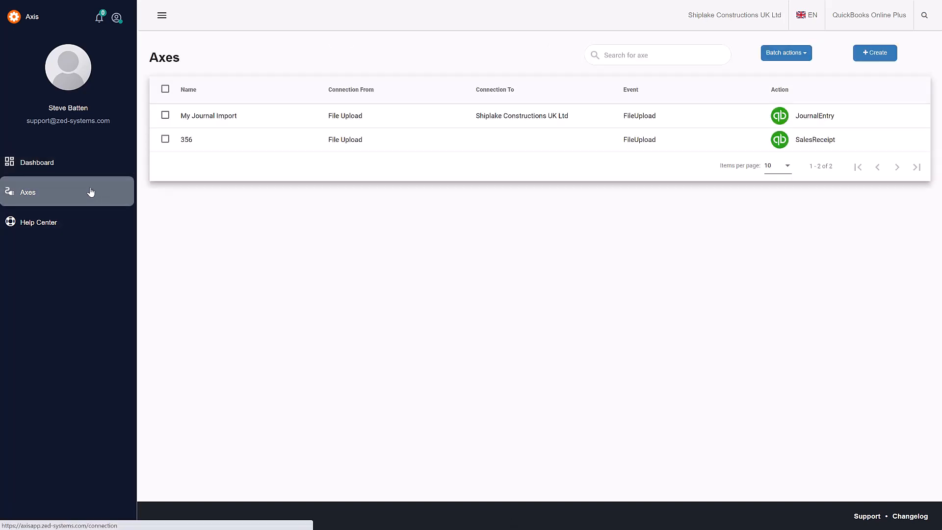
pyautogui.click(874, 53)
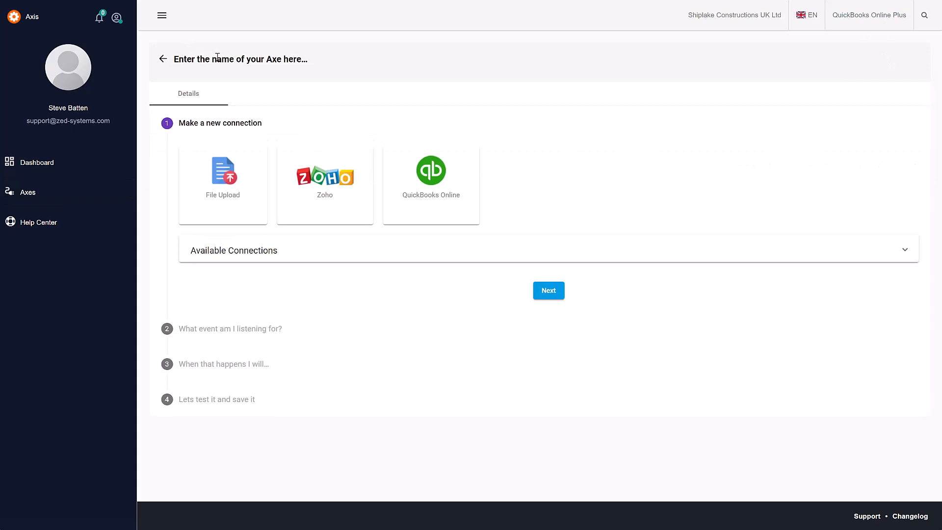
pyautogui.write('My')
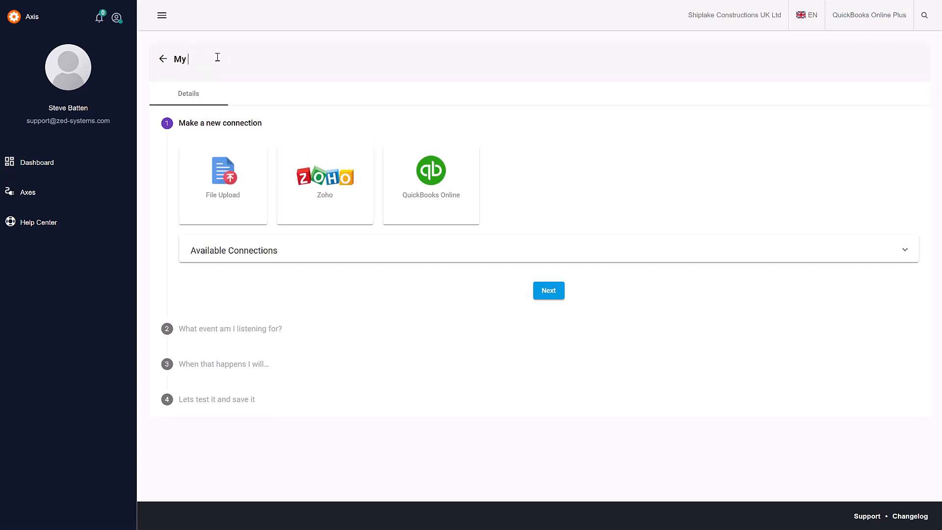
pyautogui.write('JE Imopr')
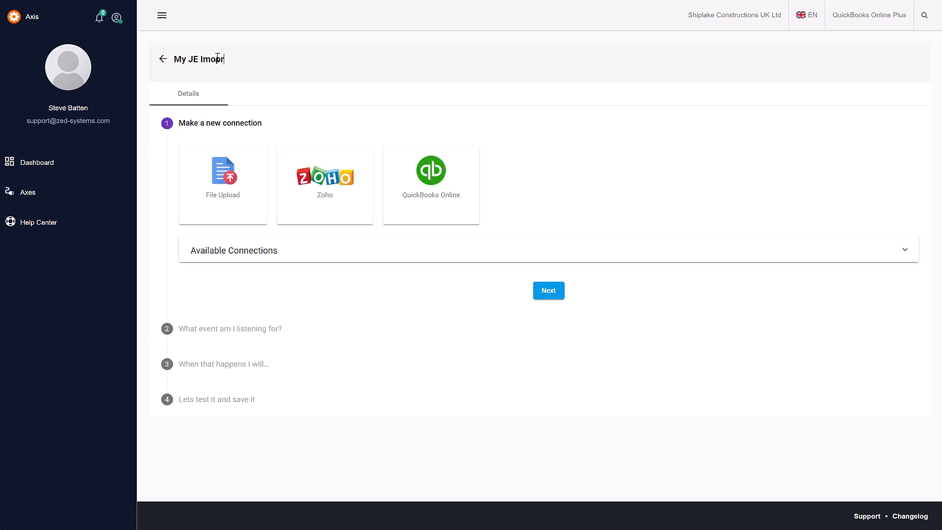
pyautogui.press('Backspace')
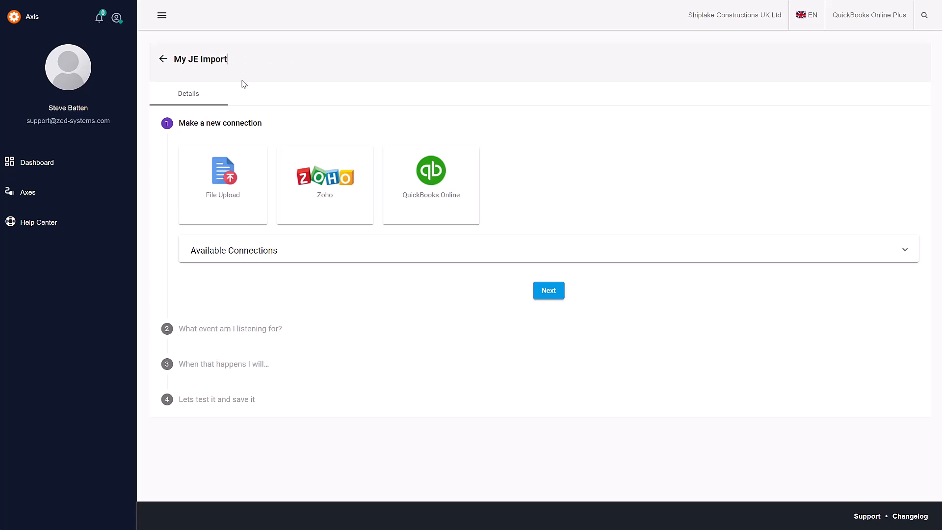
pyautogui.click(223, 177)
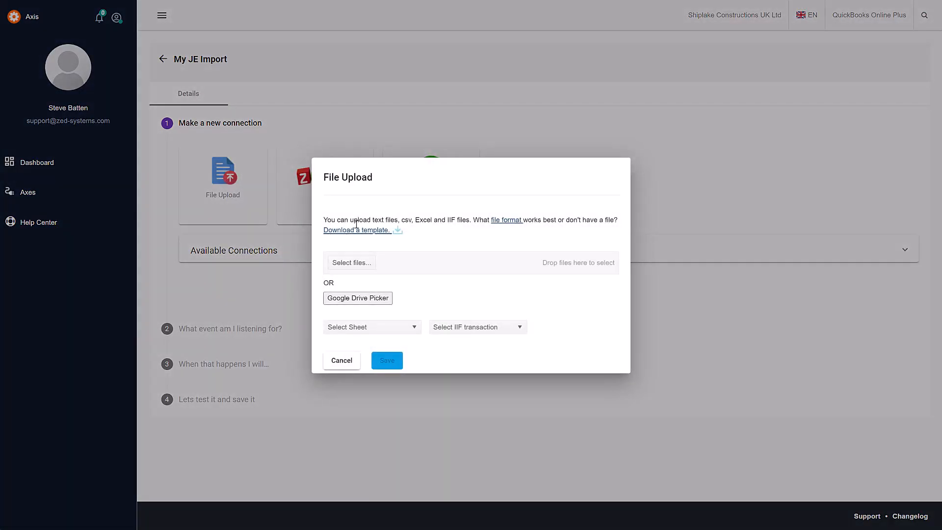
# Upload Journal Entries.txt from the computer and save it as the file connection.
pyautogui.click(350, 262)
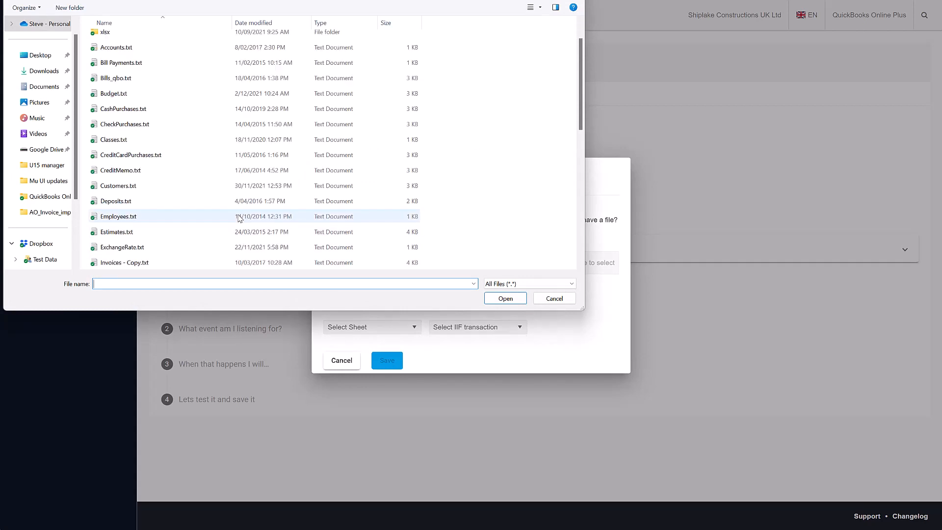
pyautogui.scroll(-3)
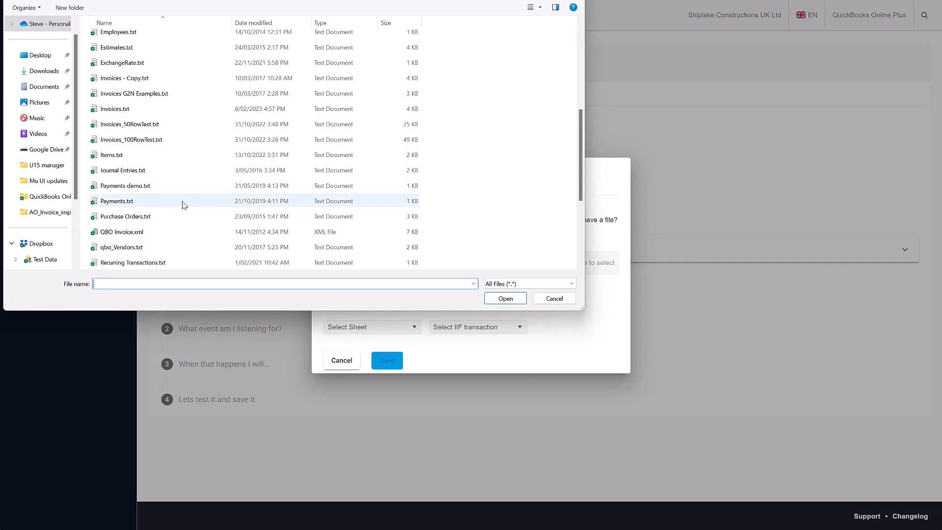
pyautogui.click(122, 169)
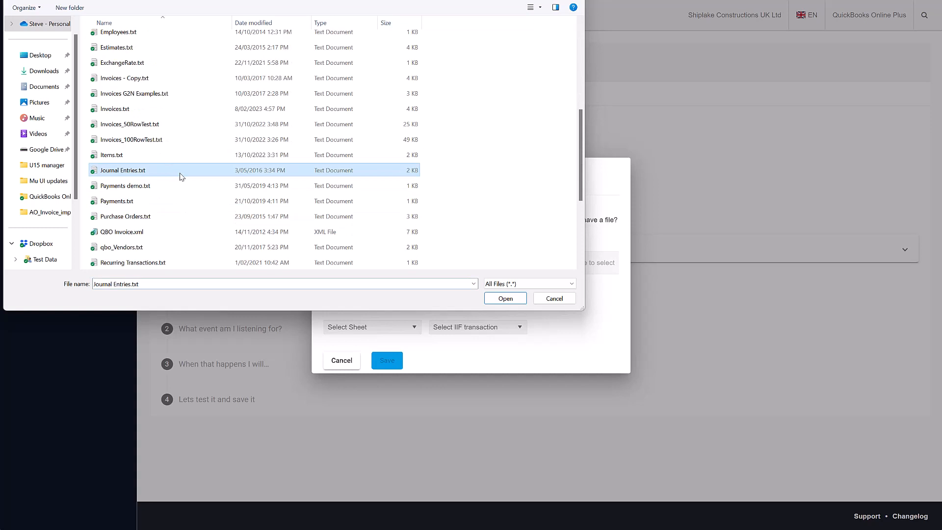
pyautogui.click(504, 298)
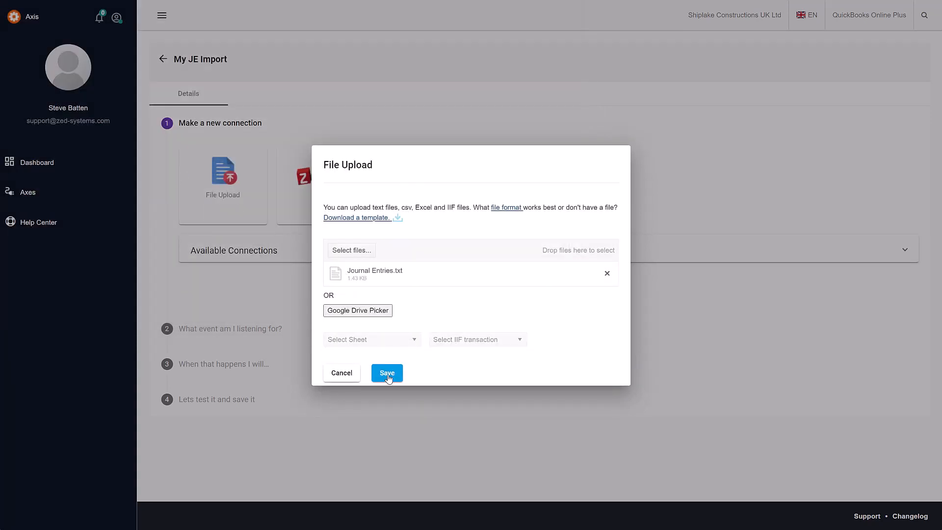
pyautogui.click(386, 373)
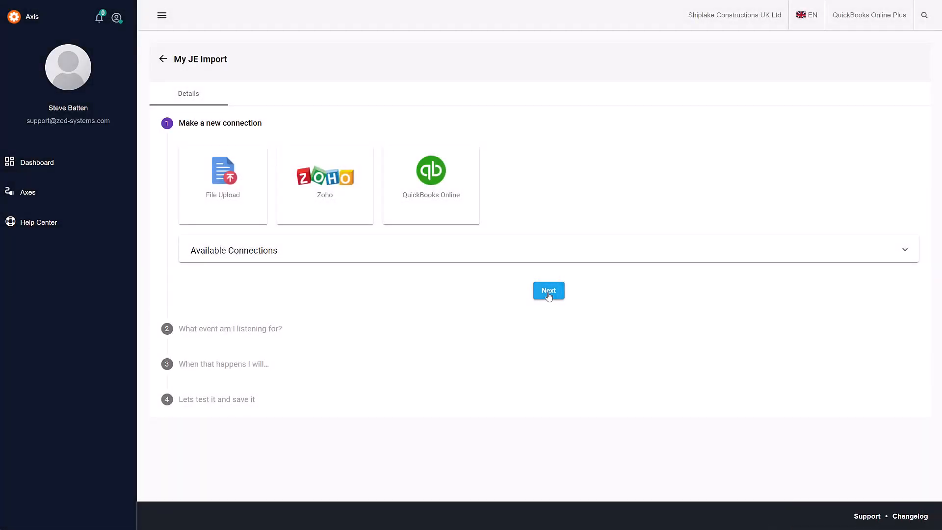
# Choose JournalEntry as the QuickBooks record to create on upload and proceed to field mapping.
pyautogui.click(547, 291)
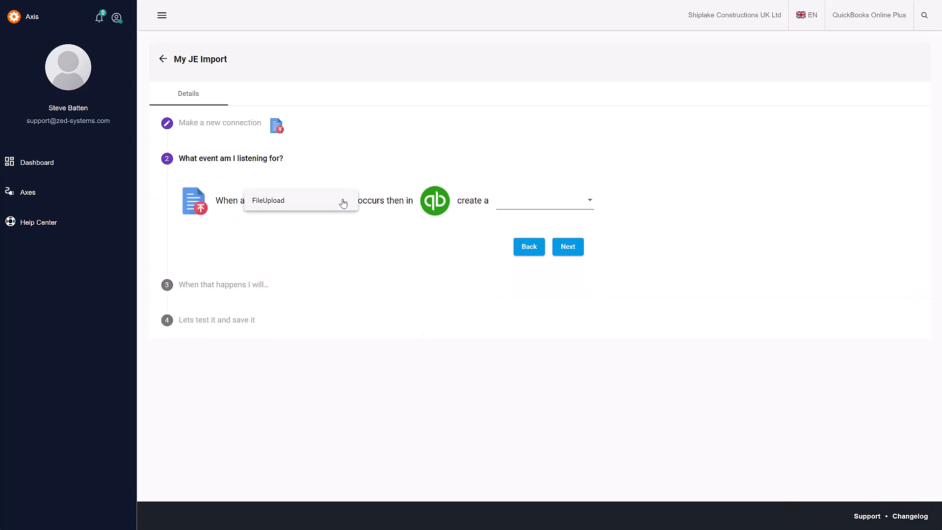
pyautogui.click(544, 200)
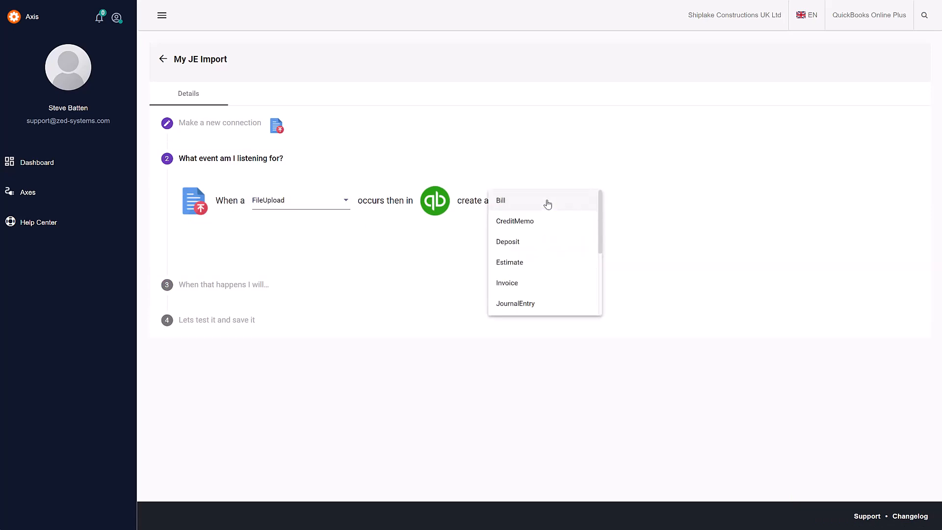
pyautogui.click(516, 304)
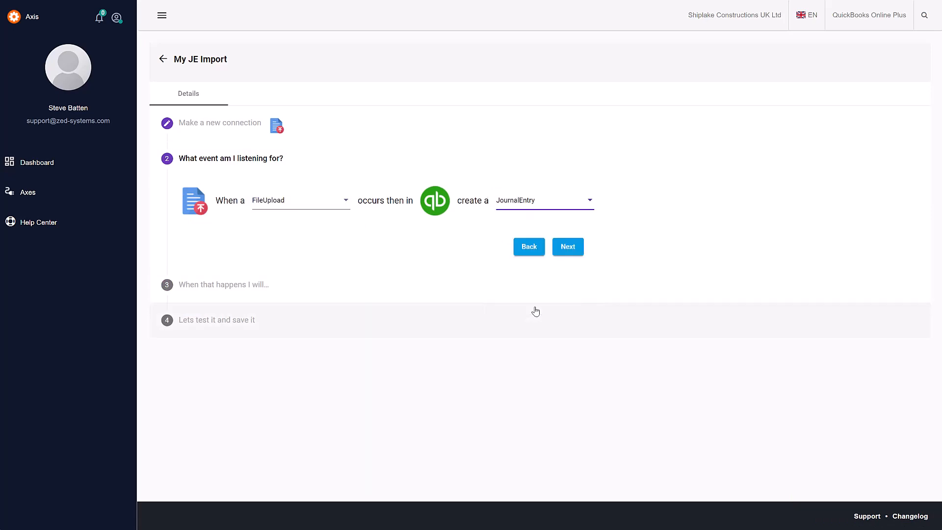
pyautogui.click(567, 246)
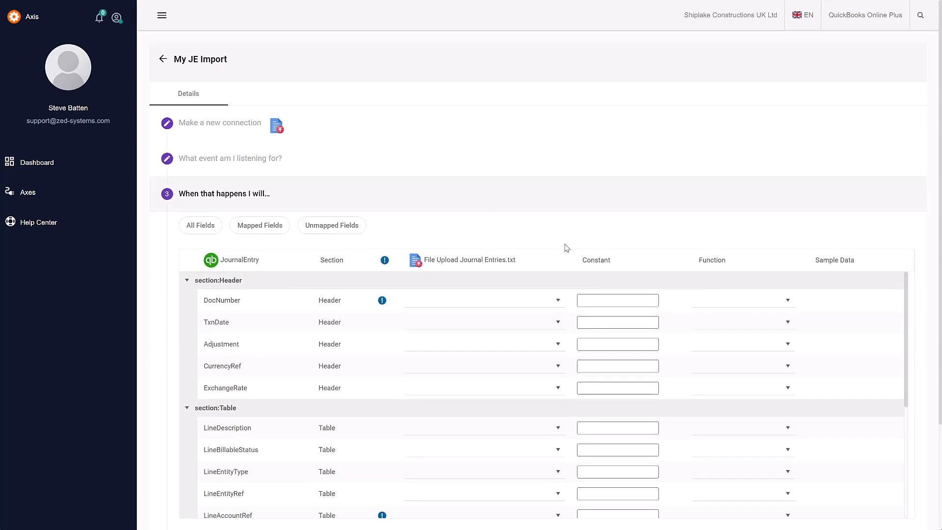
# Map DocNumber and TxnDate to the file's Doc Number and Txn Date columns.
pyautogui.click(481, 300)
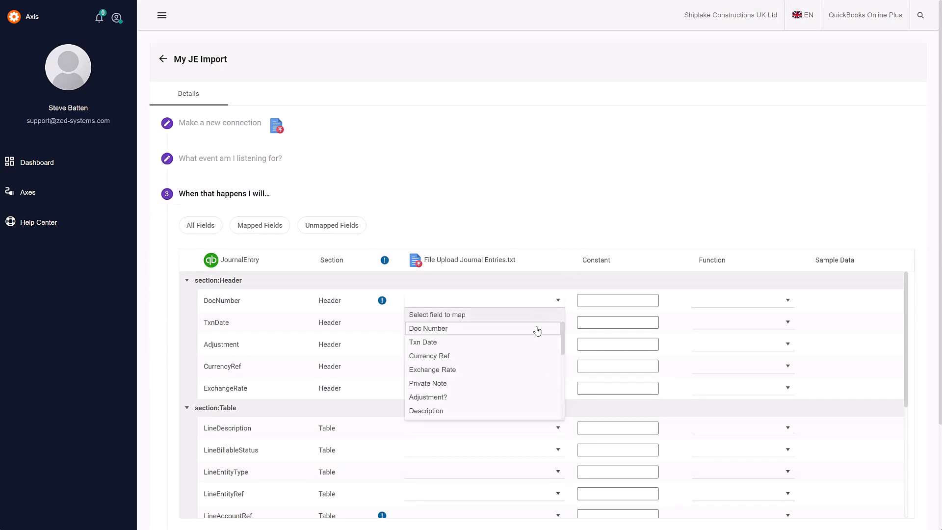
pyautogui.click(429, 328)
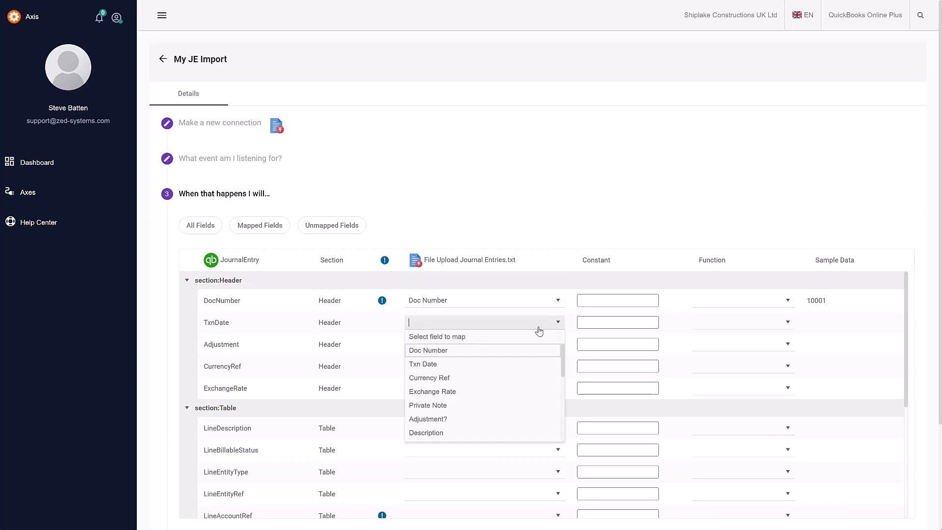
pyautogui.click(423, 364)
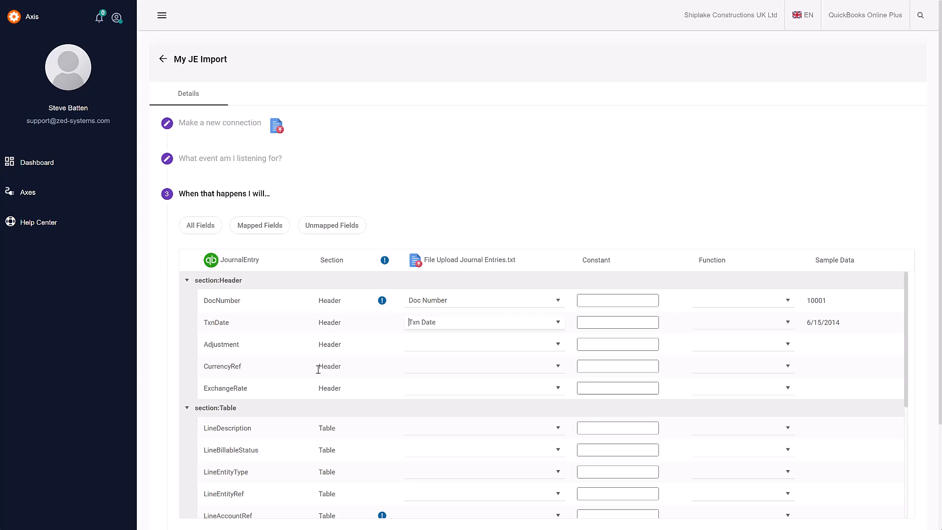
pyautogui.moveTo(246, 353)
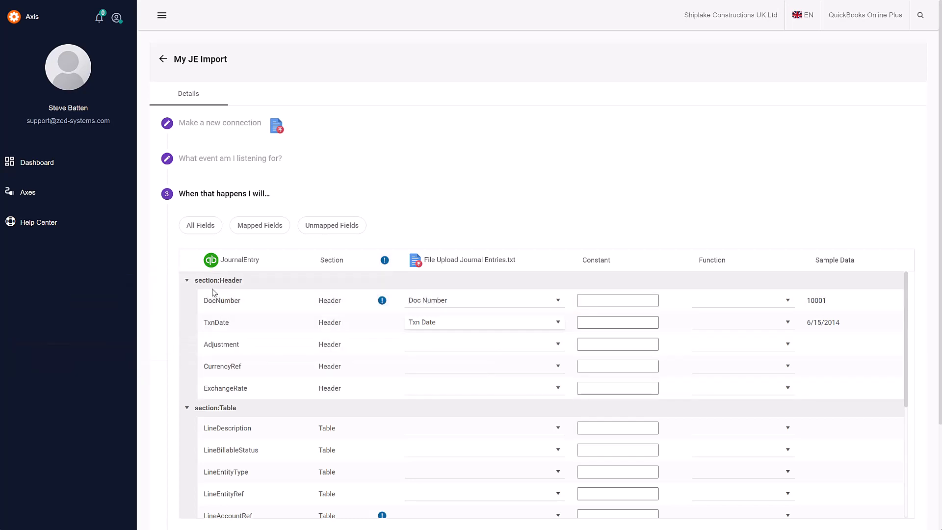
pyautogui.moveTo(312, 414)
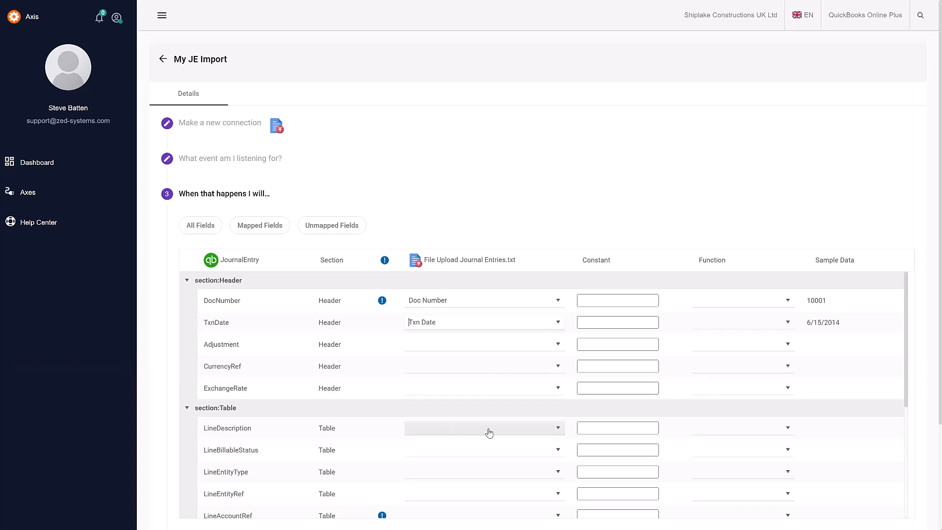
# Map the Description and Account columns to LineDescription and LineAccountRef, then review the Debit and Credit fields below.
pyautogui.click(484, 300)
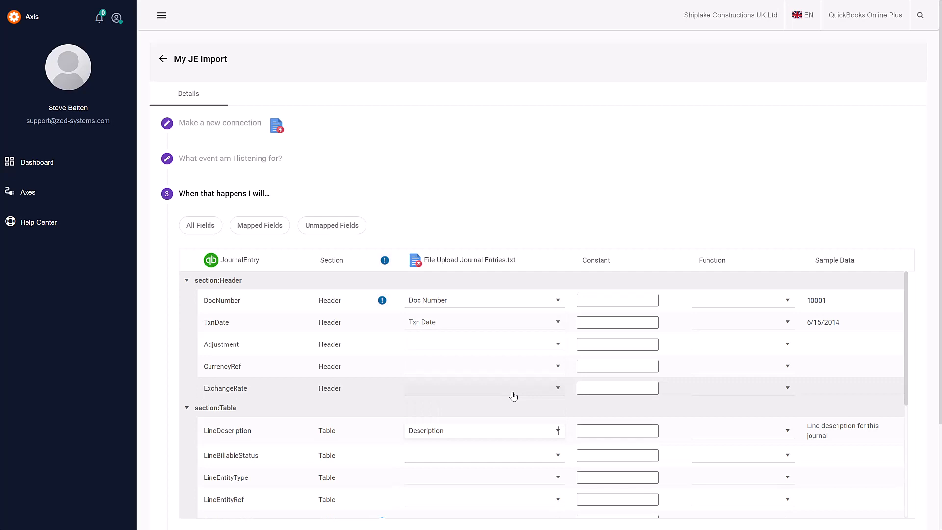
pyautogui.moveTo(504, 398)
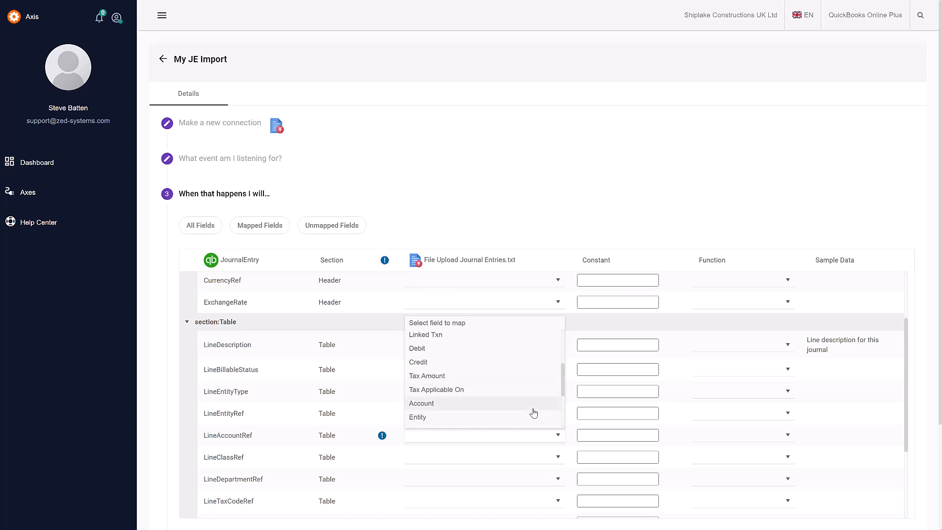
pyautogui.click(421, 403)
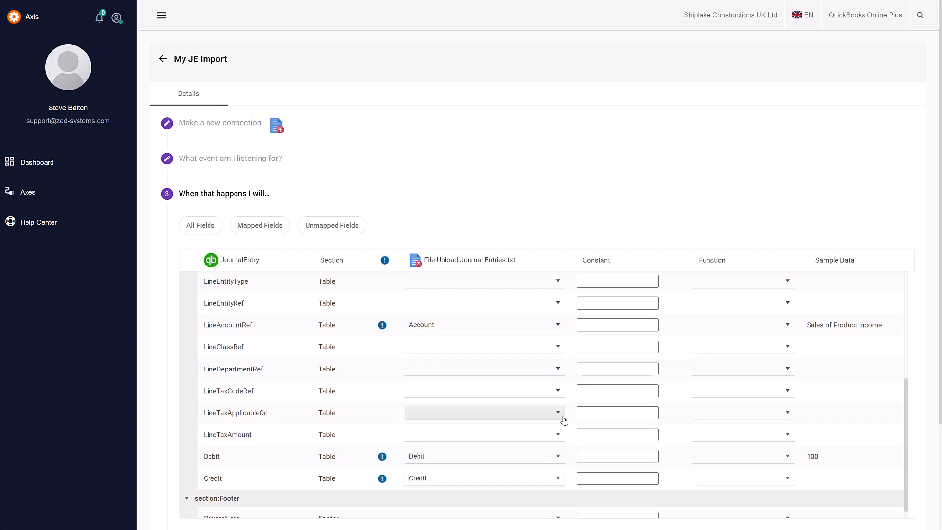
pyautogui.scroll(-3)
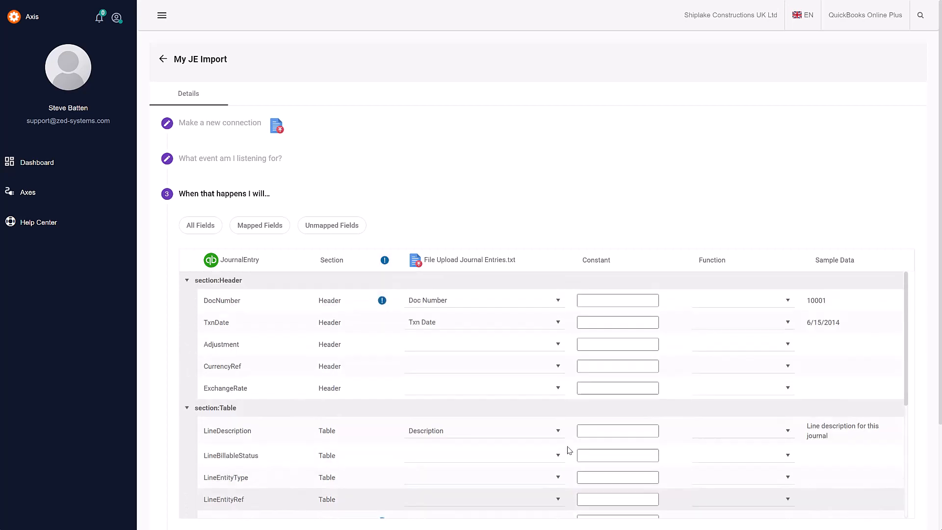
pyautogui.scroll(-3)
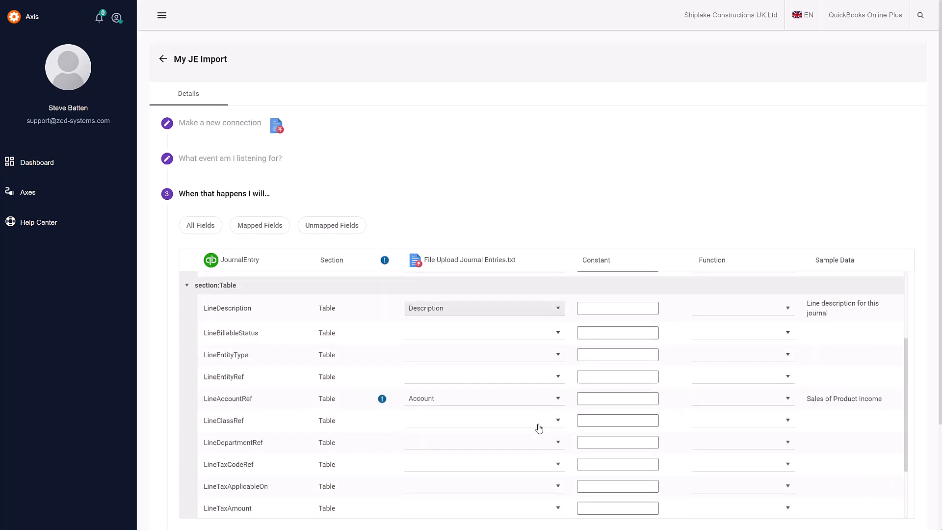
pyautogui.scroll(-3)
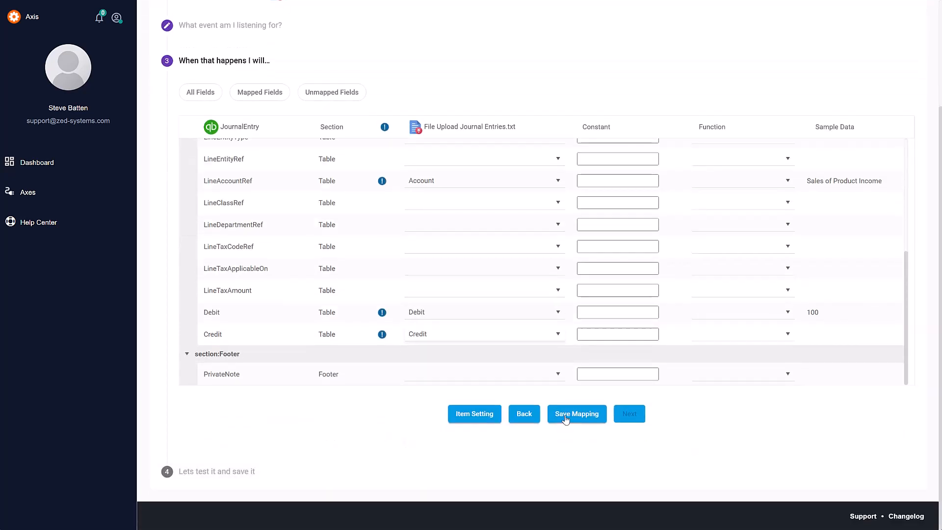
# Save the mapping and filter the list to the six mapped fields.
pyautogui.click(576, 413)
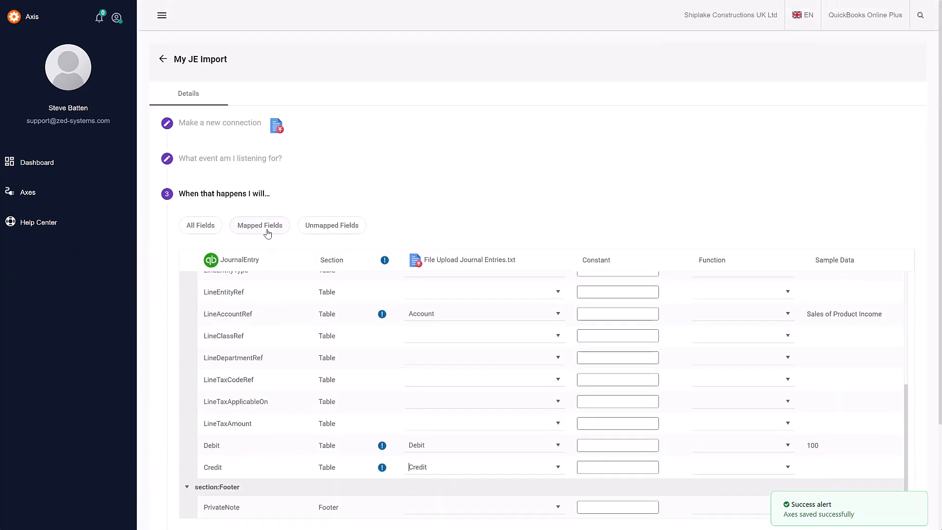
pyautogui.click(259, 226)
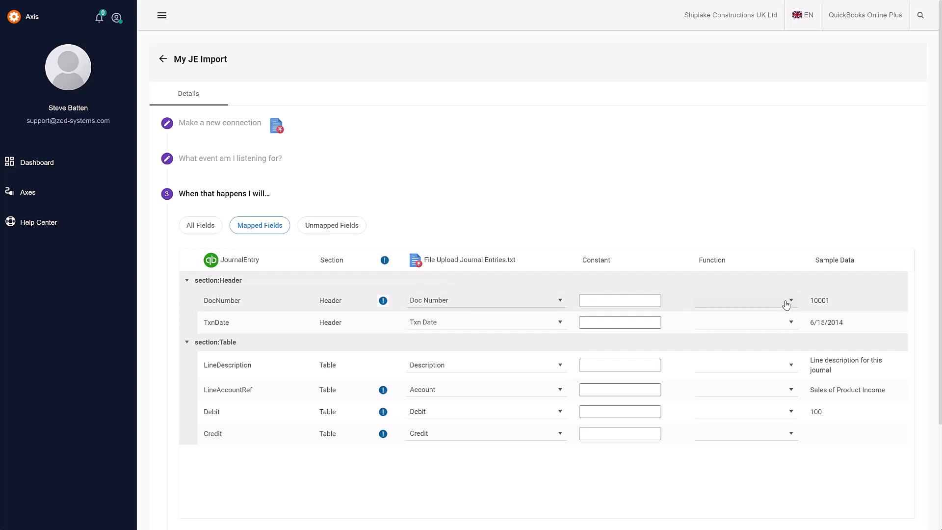
pyautogui.moveTo(822, 310)
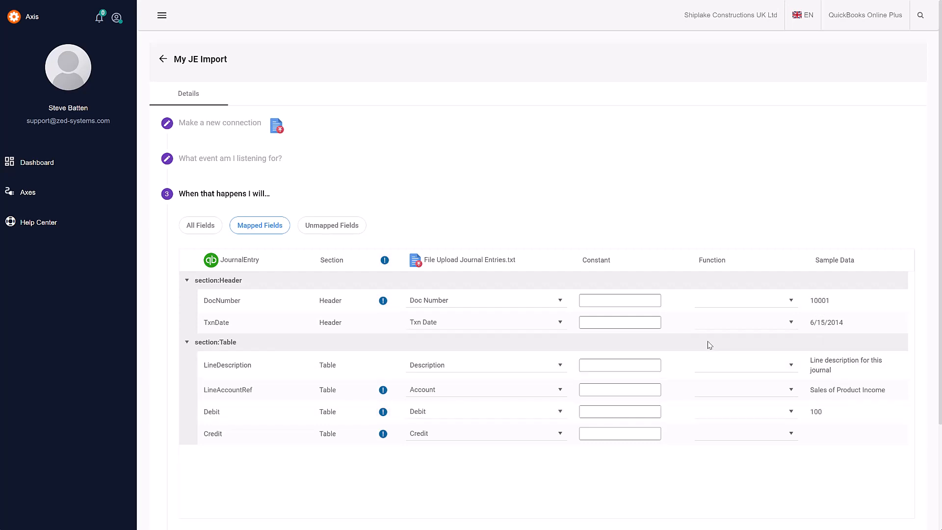
pyautogui.scroll(-3)
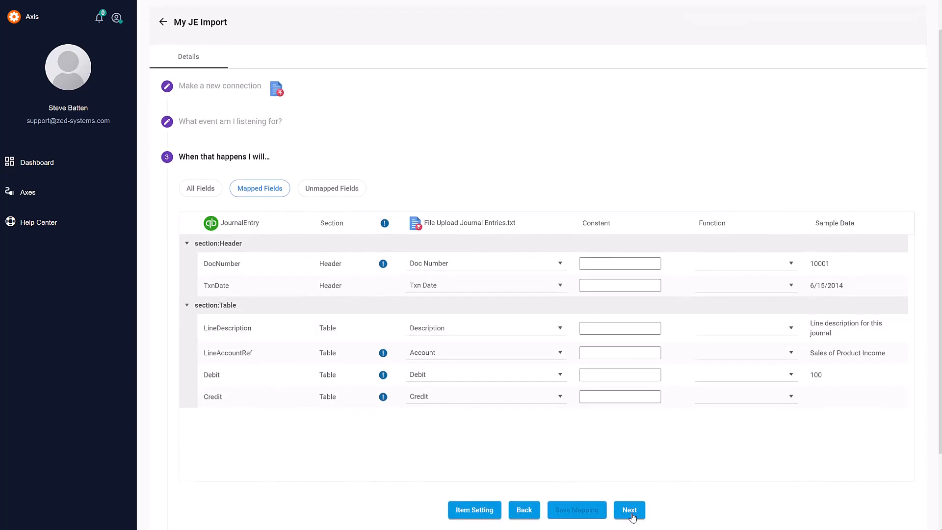
# On the test step, edit the Checking line of entry 10001 so its credit is 200 instead of 240.
pyautogui.click(629, 509)
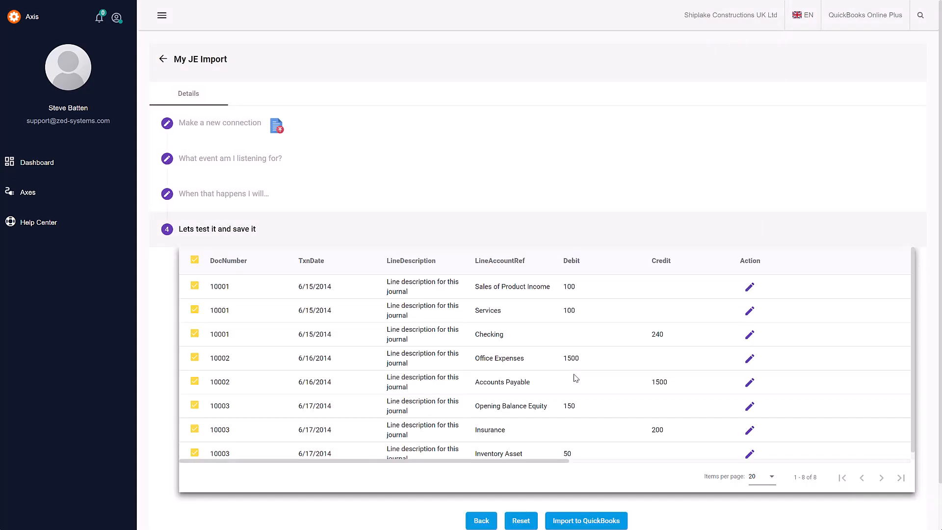
pyautogui.moveTo(598, 342)
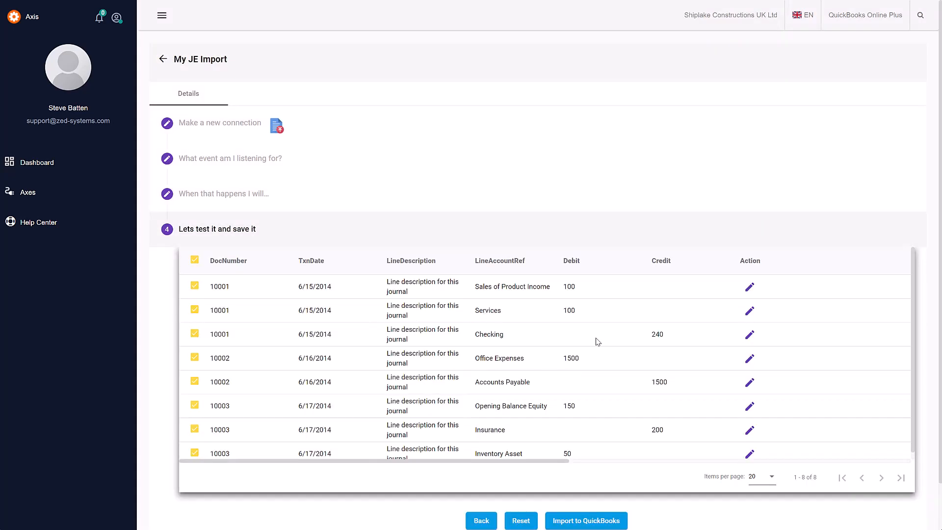
pyautogui.click(749, 334)
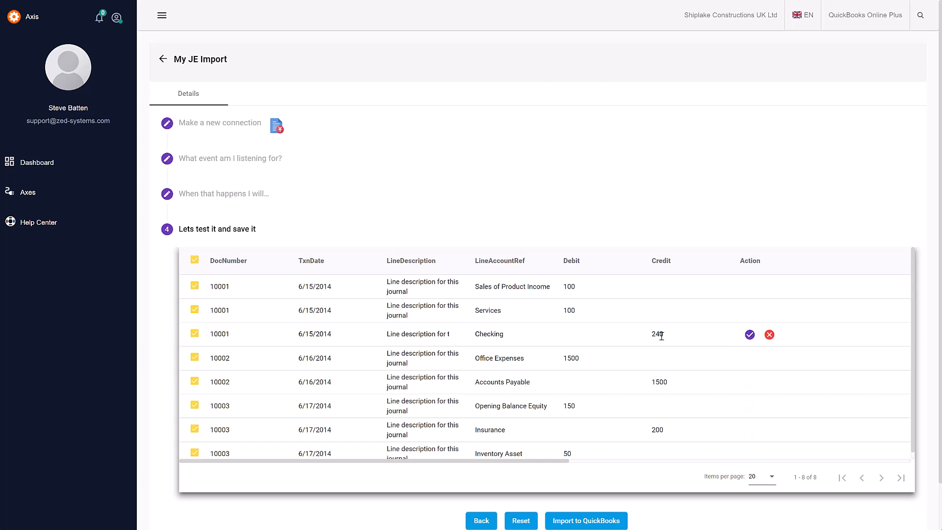
pyautogui.doubleClick(657, 333)
pyautogui.write('200')
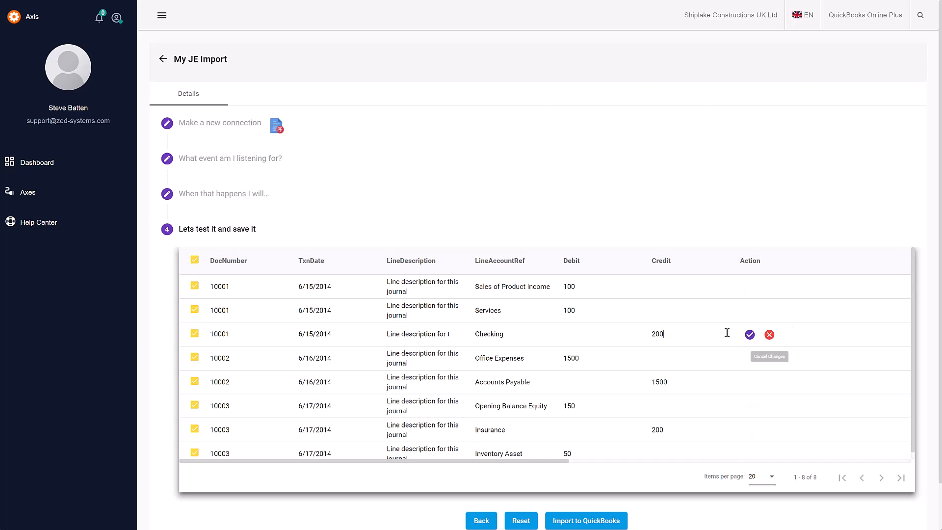
pyautogui.click(749, 334)
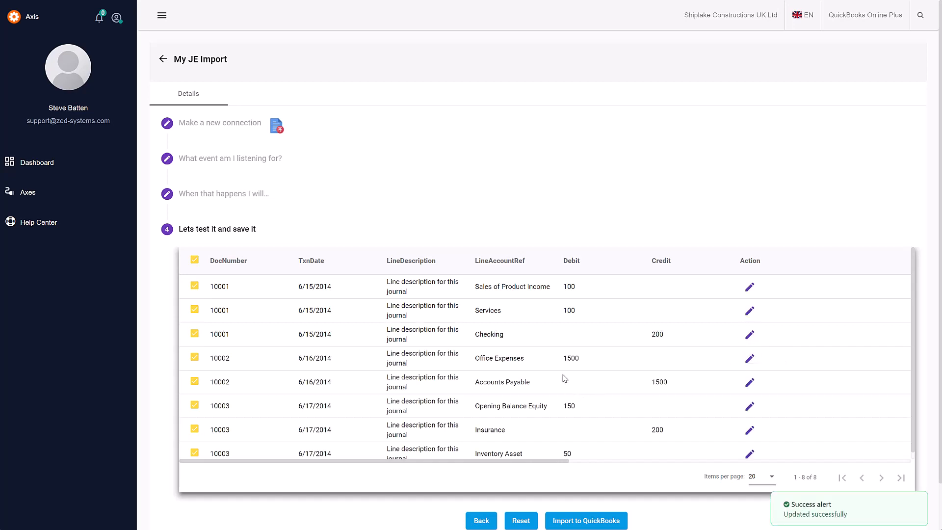
pyautogui.scroll(-3)
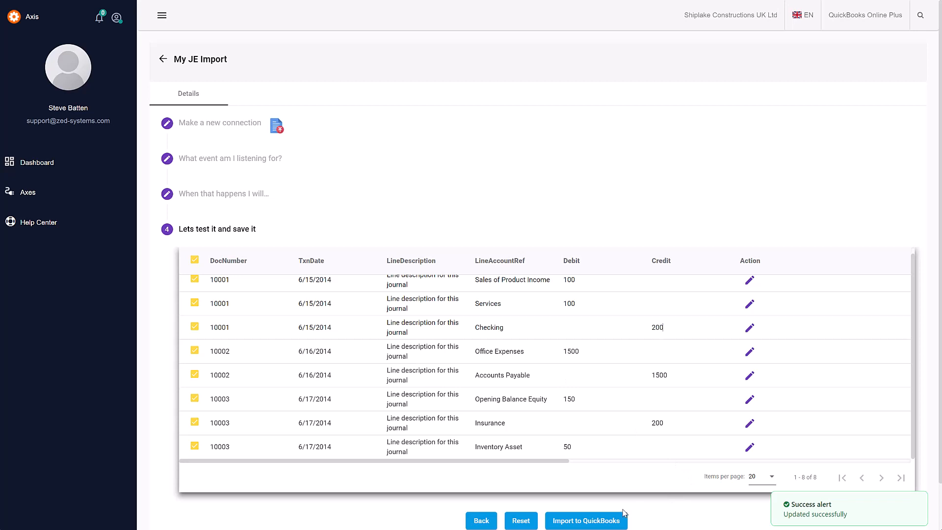
# Import the journal entries to QuickBooks, getting a summary of 3 records added and 0 errors.
pyautogui.click(585, 520)
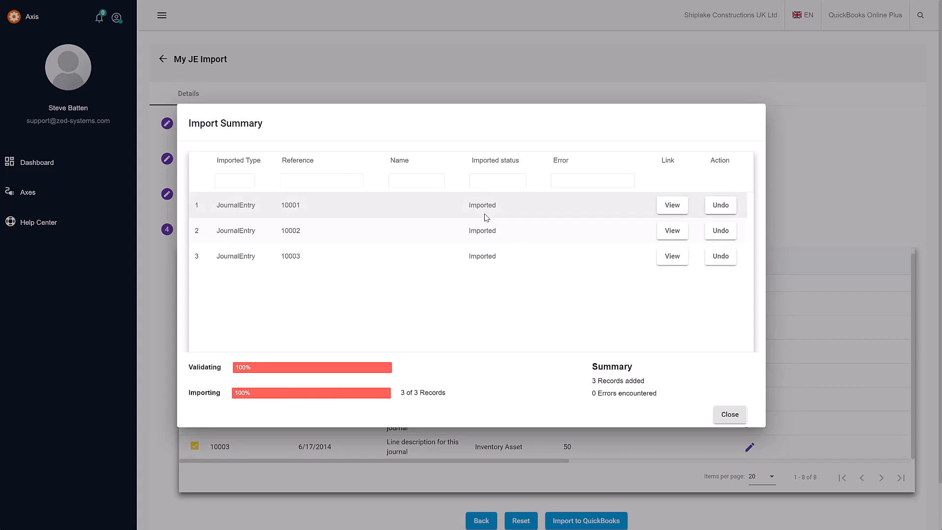
pyautogui.moveTo(671, 205)
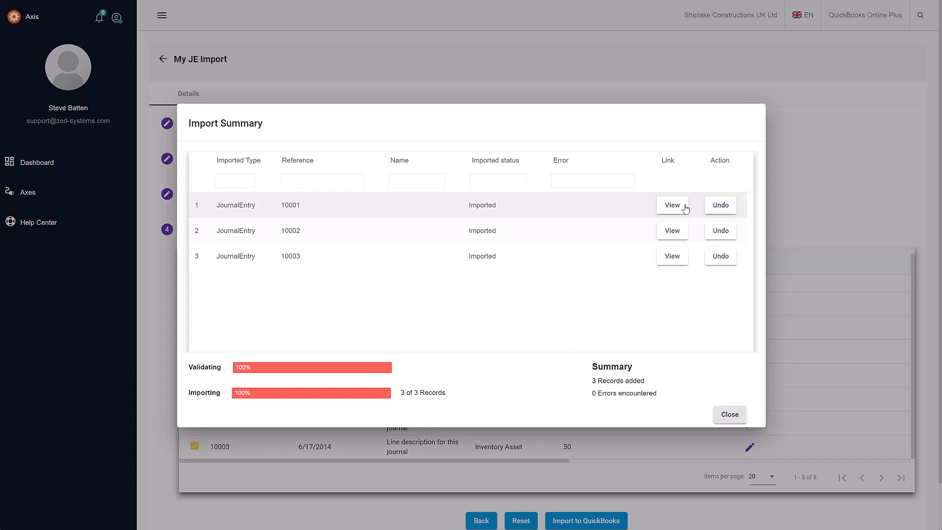
# View imported journal entry 10001 in QuickBooks Online for Shiplake Constructions UK Ltd.
pyautogui.click(673, 205)
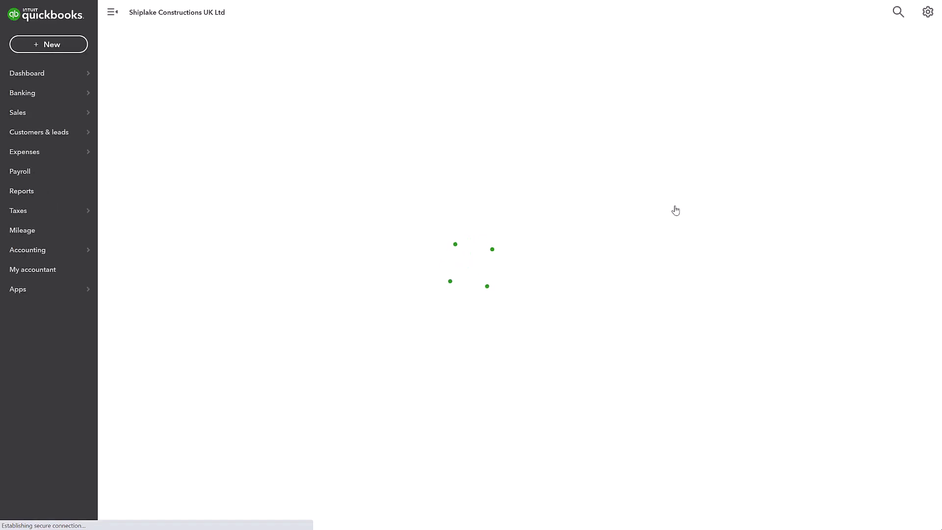